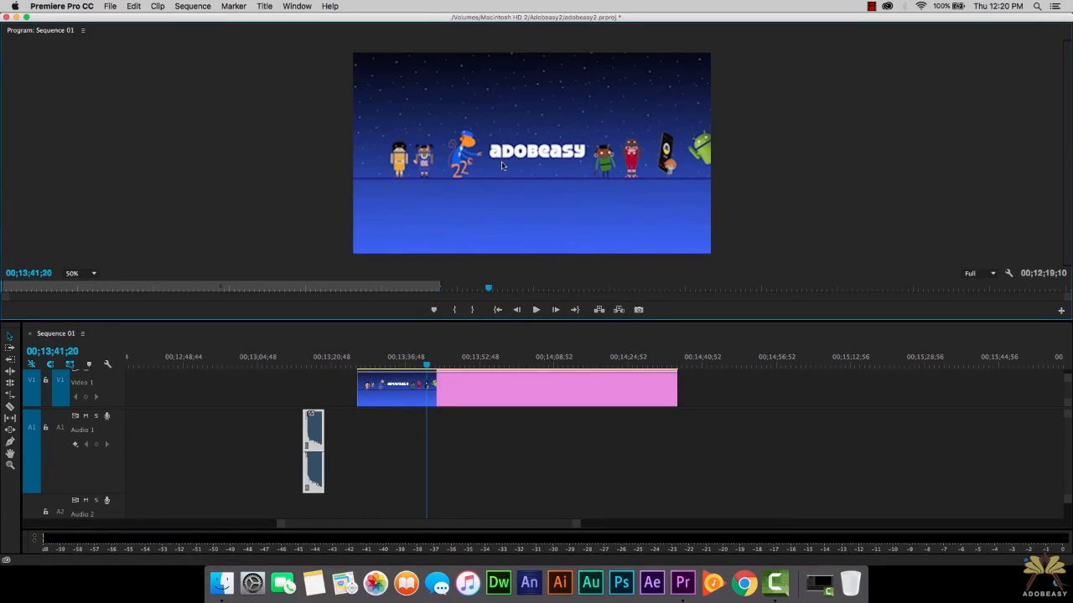
{"action": "mouse_move", "coordinate": [463, 225]}
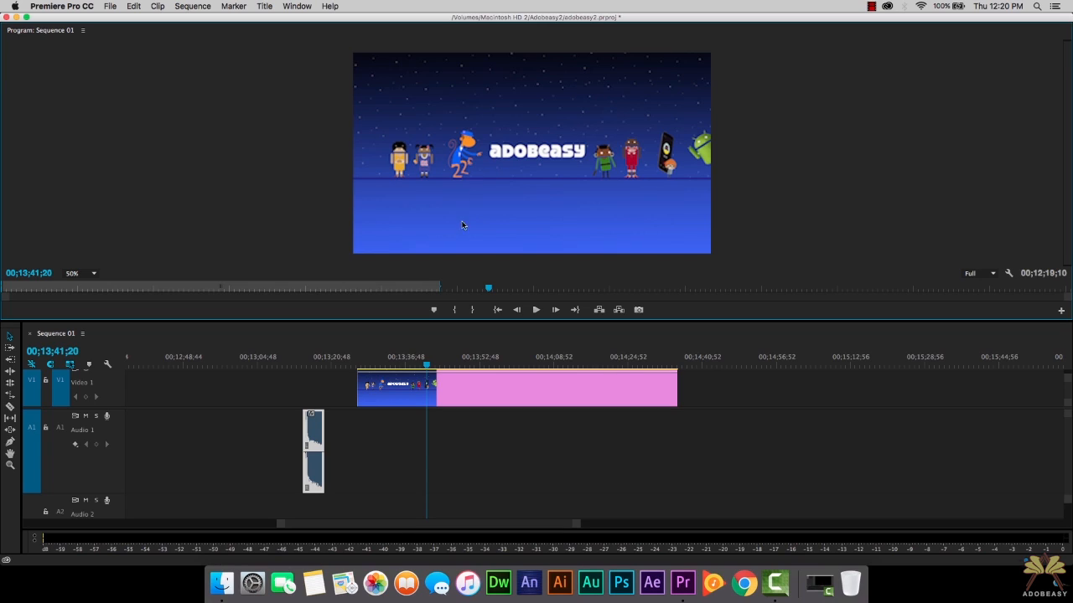
{"action": "mouse_move", "coordinate": [318, 340]}
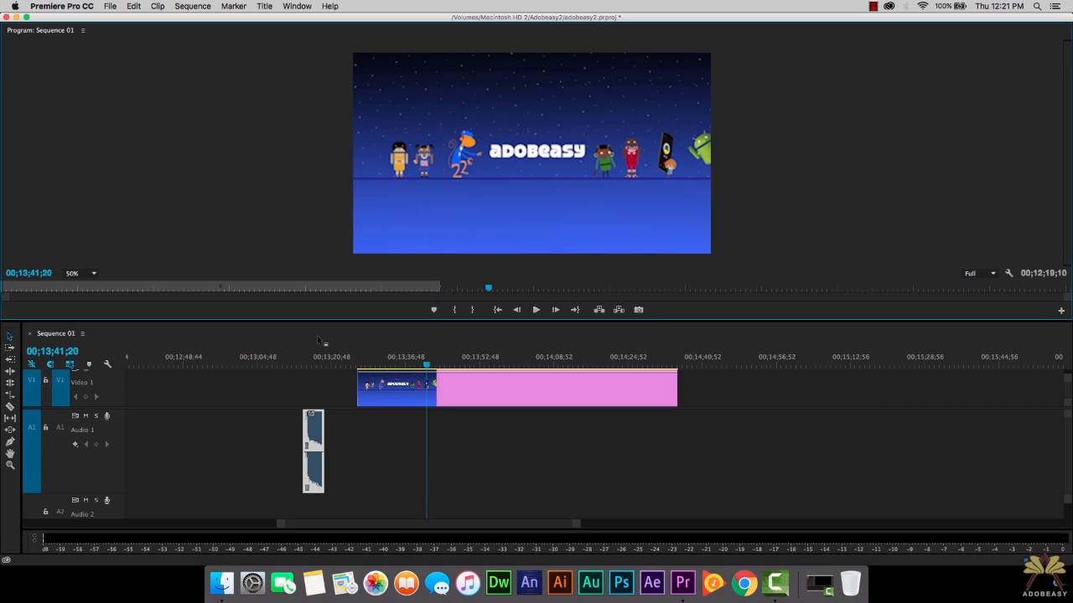
{"action": "mouse_move", "coordinate": [539, 154]}
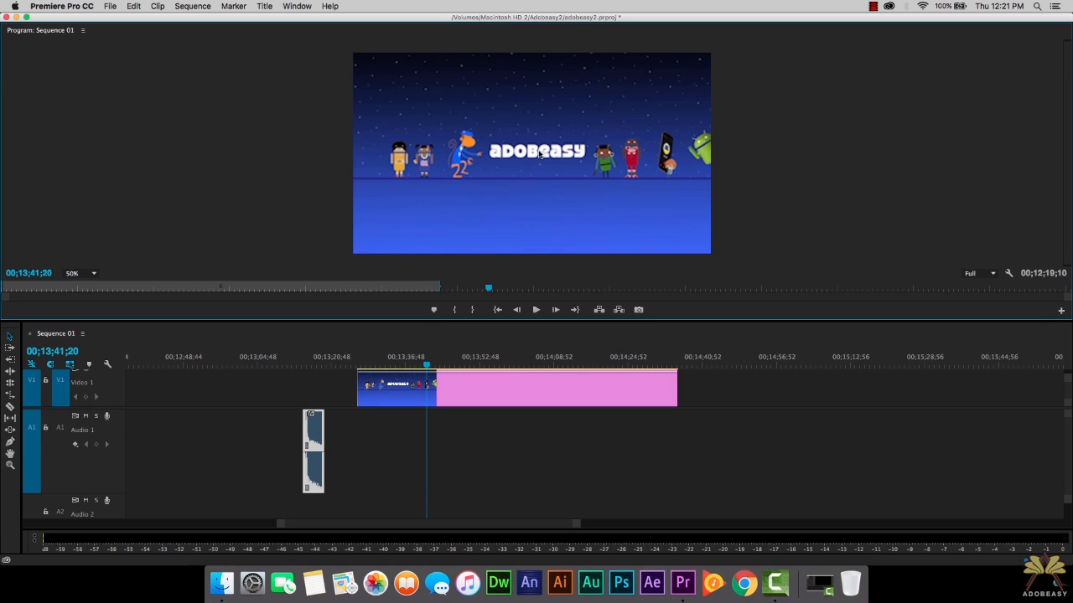
{"action": "mouse_move", "coordinate": [483, 150]}
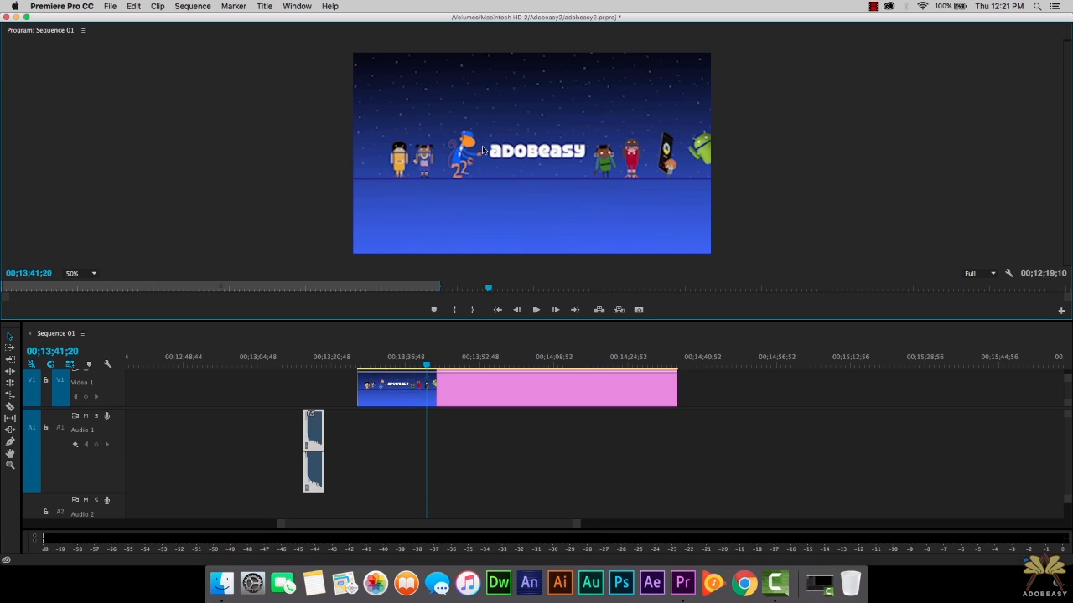
Create a default still title named Android with 'Android' typed over the background
{"action": "left_click", "coordinate": [263, 5]}
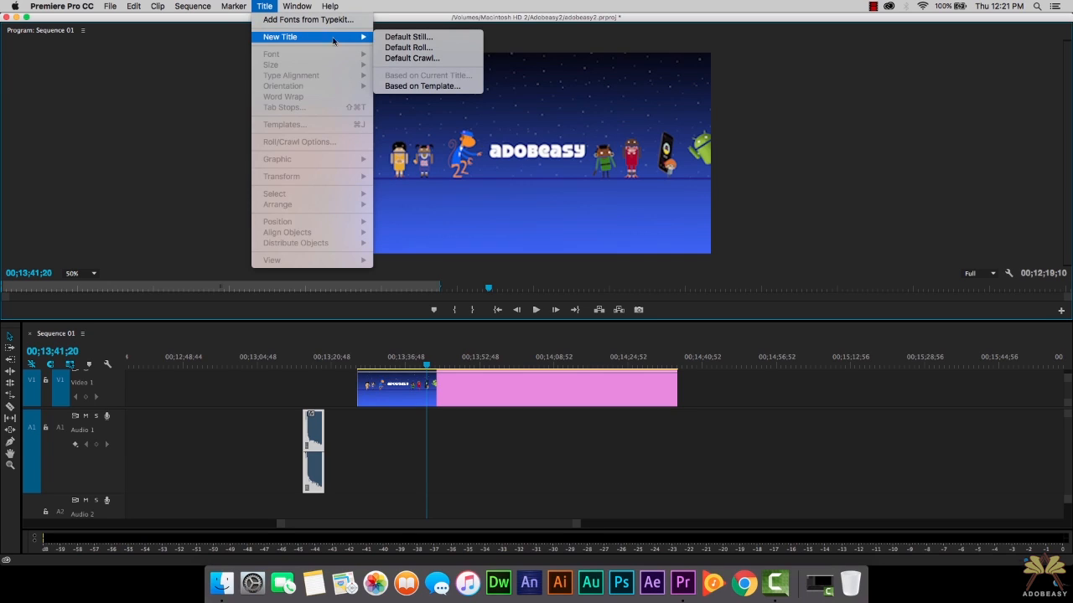
{"action": "mouse_move", "coordinate": [408, 37]}
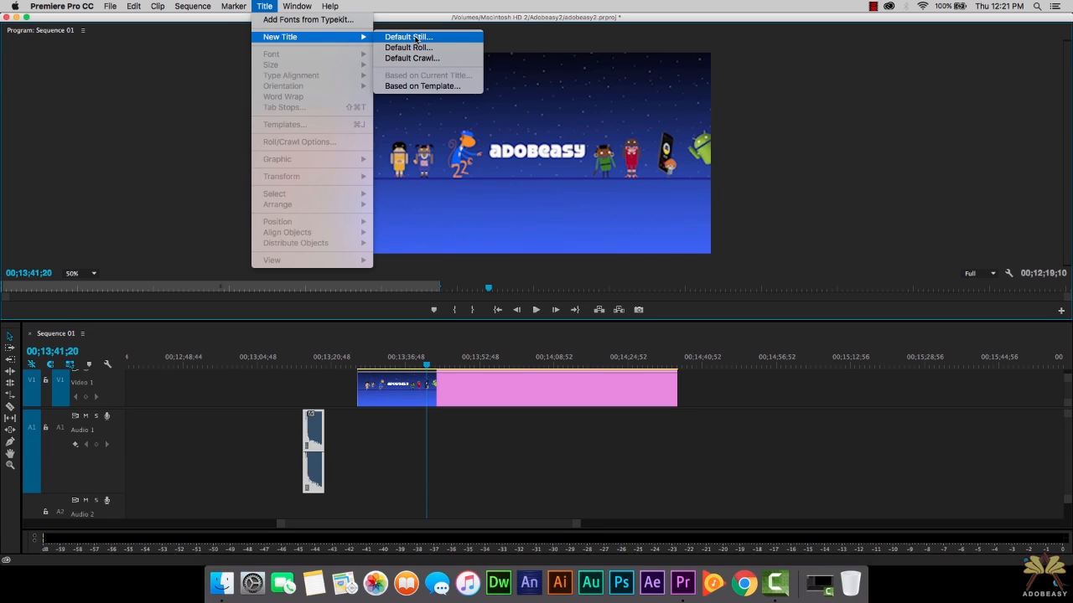
{"action": "left_click", "coordinate": [408, 36]}
{"action": "type", "text": "Android"}
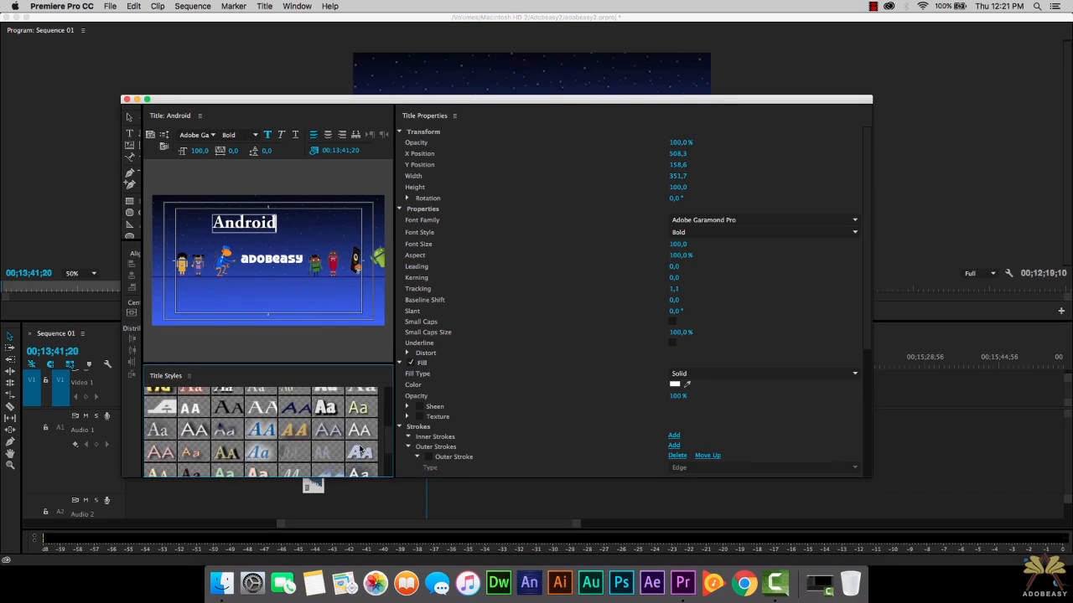
Set the Android title to a larger PT Sans Caption font with green fill
{"action": "left_click", "coordinate": [216, 135]}
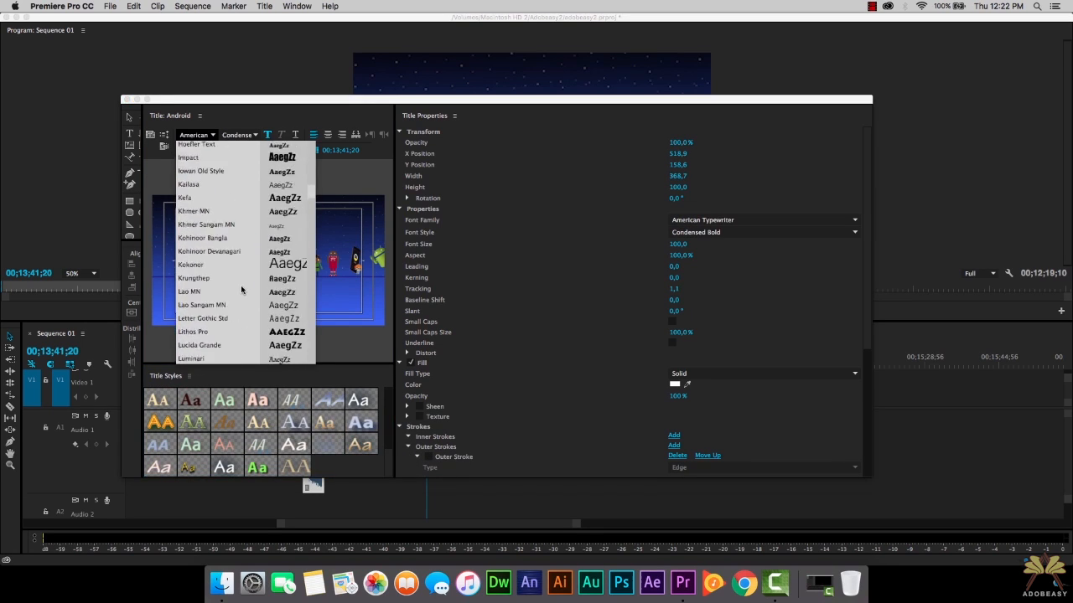
{"action": "left_click", "coordinate": [194, 311]}
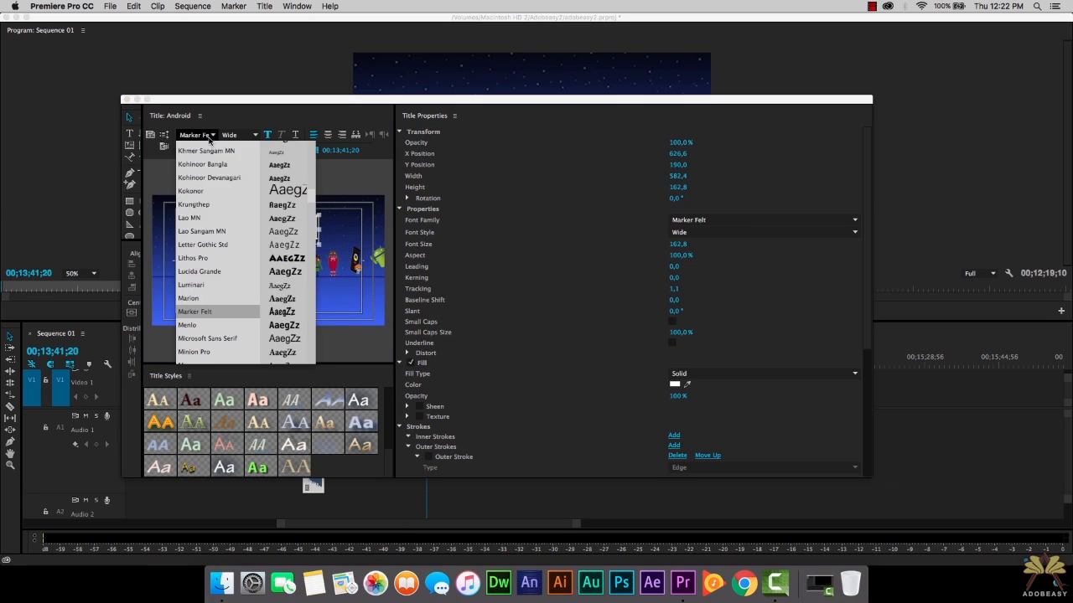
{"action": "left_click", "coordinate": [207, 338]}
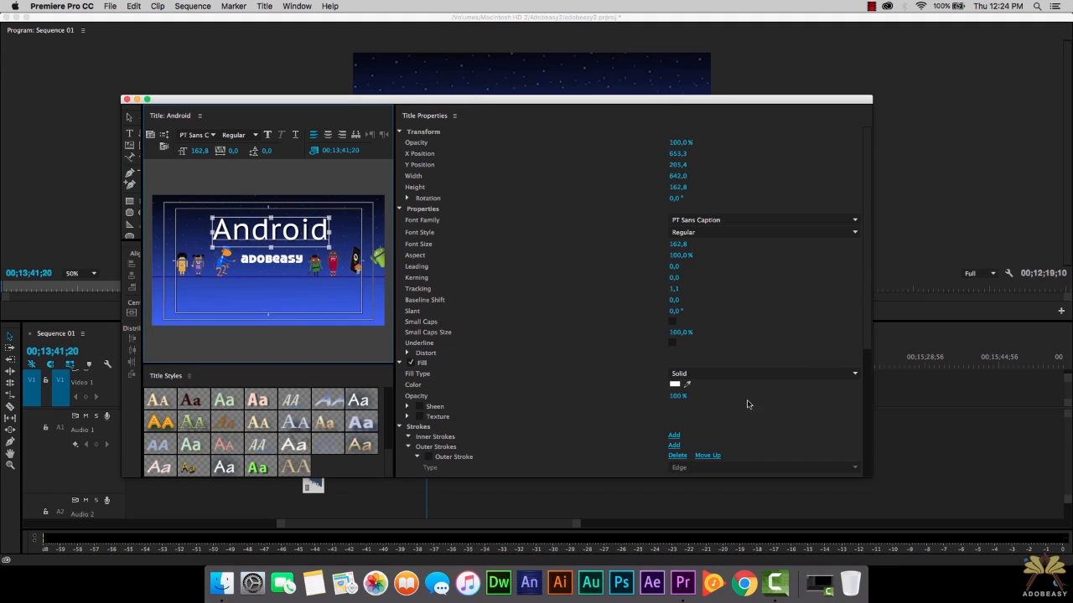
{"action": "left_click", "coordinate": [675, 384]}
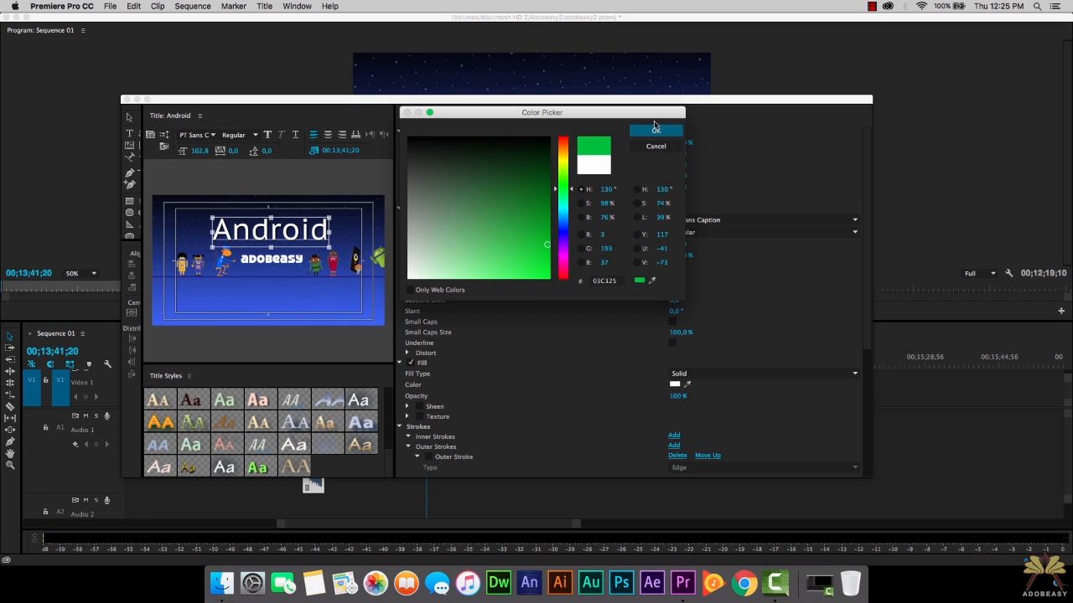
{"action": "left_click", "coordinate": [656, 130]}
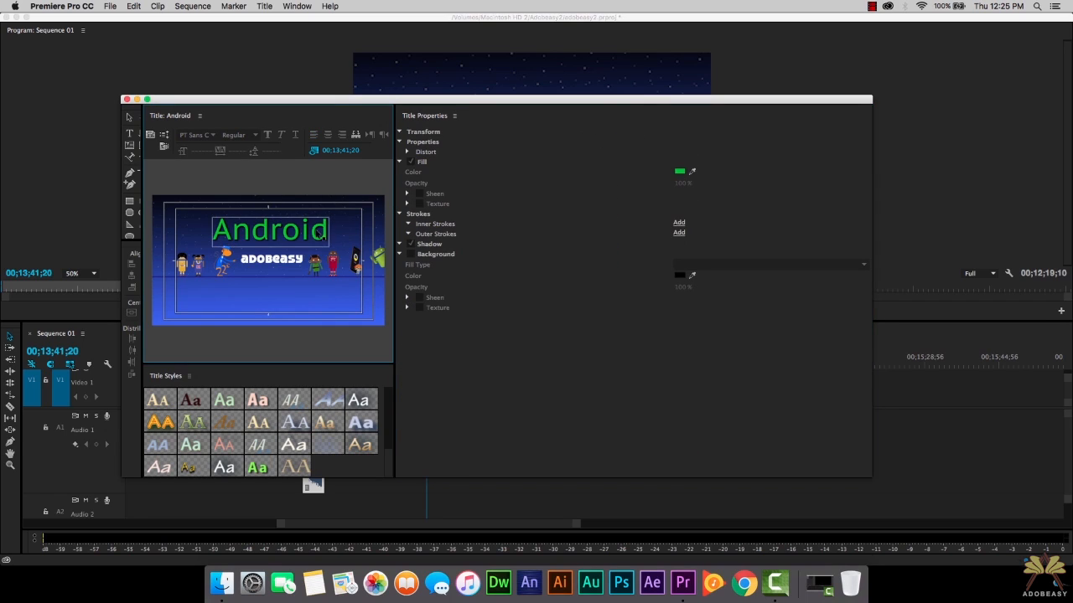
{"action": "left_click", "coordinate": [271, 228]}
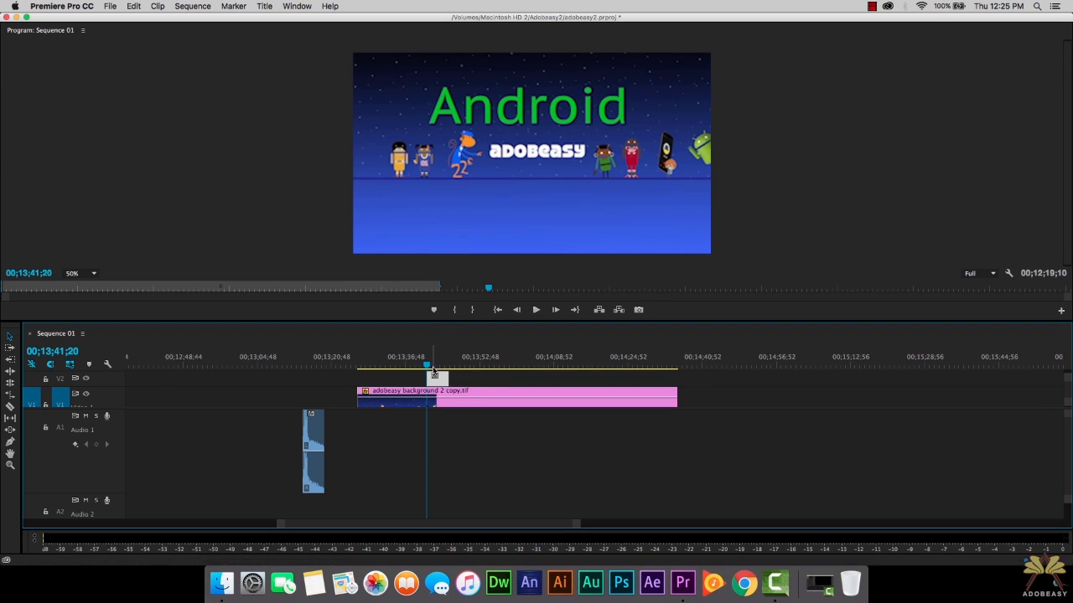
Show Effect Controls and place the Android title on V2 above the background
{"action": "left_click", "coordinate": [297, 6]}
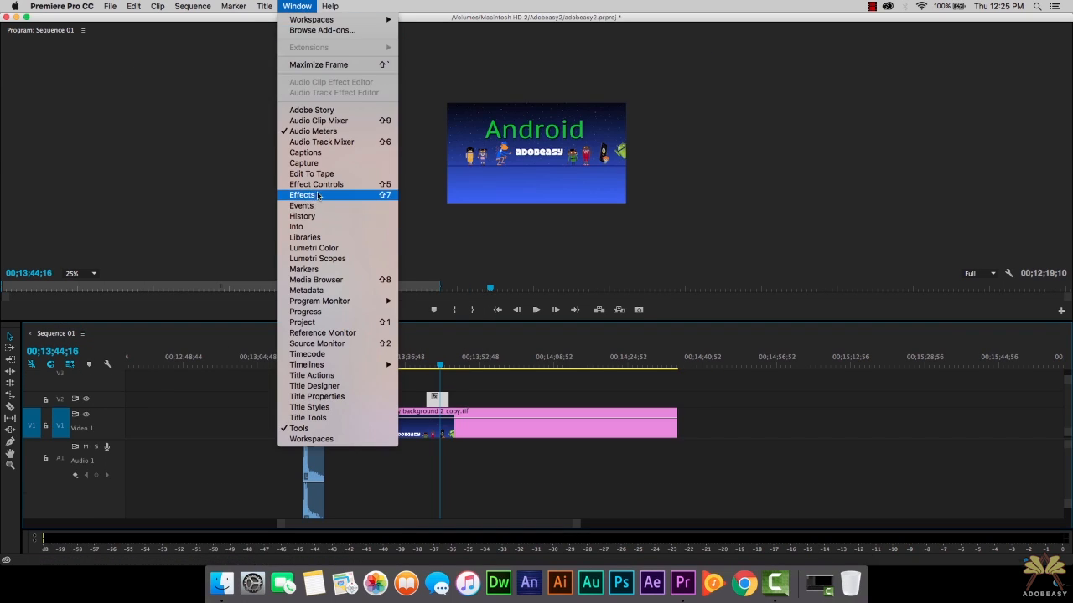
{"action": "left_click", "coordinate": [316, 184]}
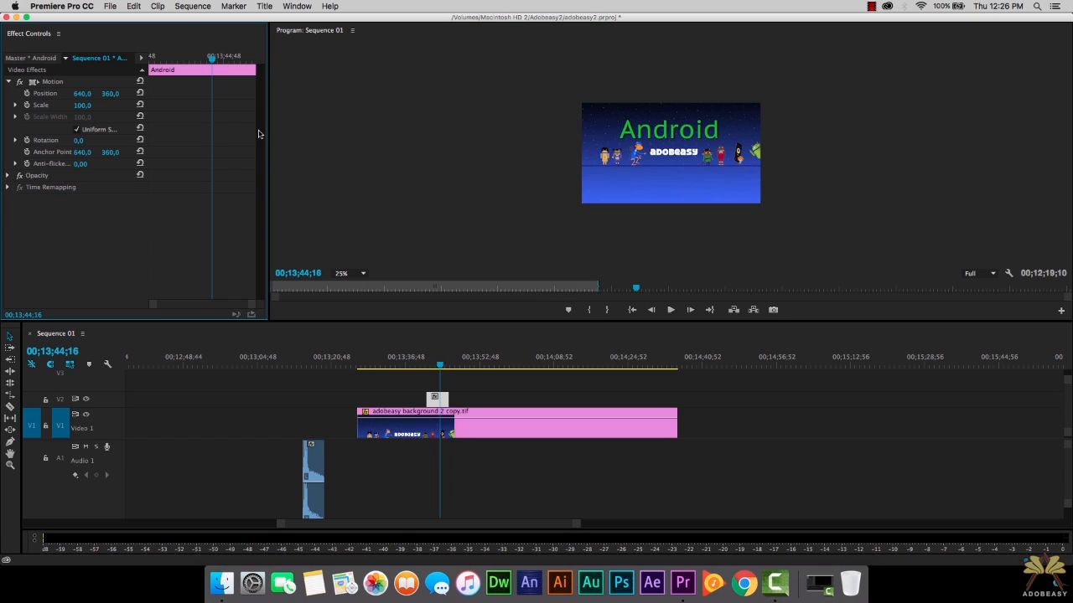
{"action": "mouse_move", "coordinate": [10, 74]}
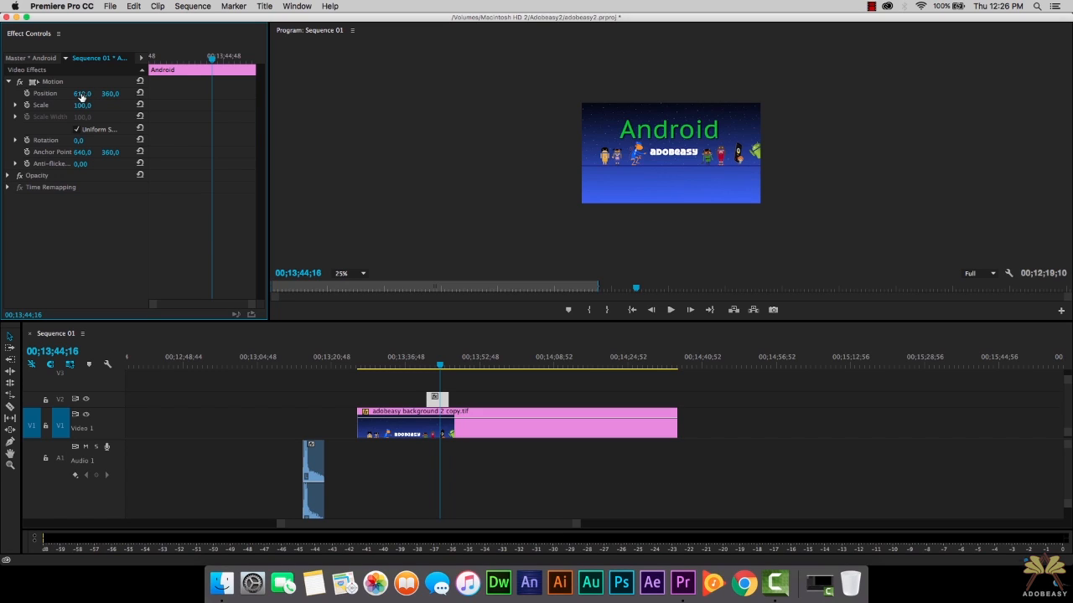
{"action": "left_click_drag", "start_coordinate": [83, 94], "coordinate": [100, 93]}
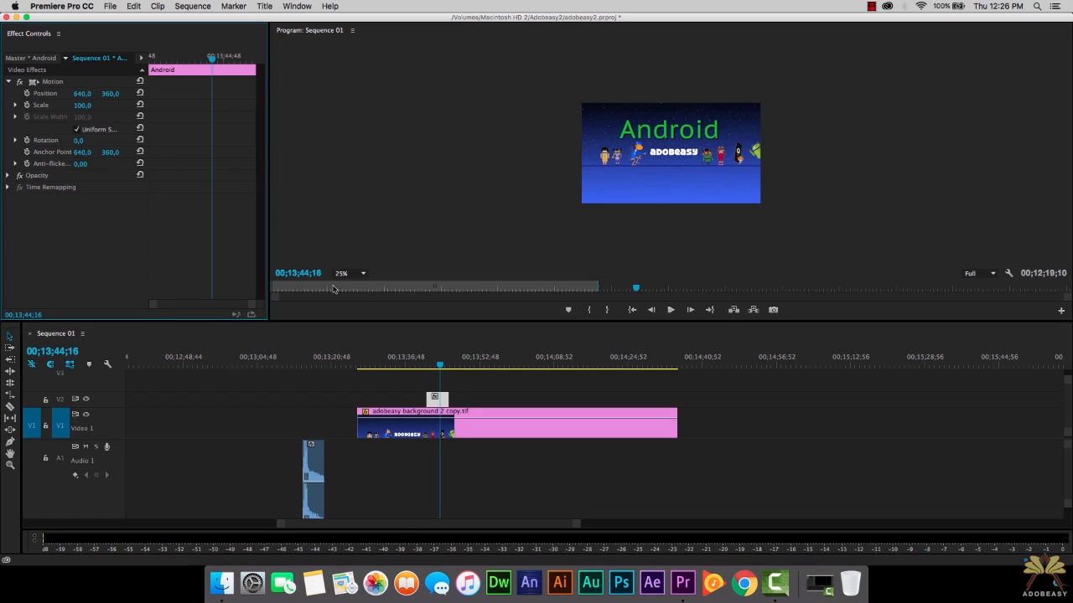
Keyframe the title's Opacity at 0% on its first frame and 100% later
{"action": "left_click", "coordinate": [342, 273]}
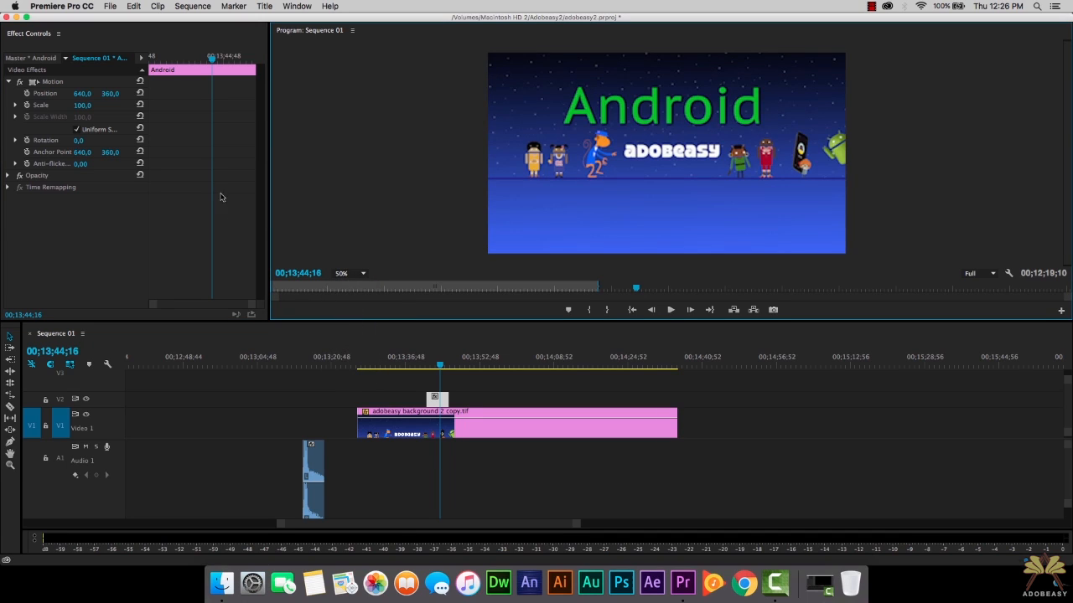
{"action": "left_click", "coordinate": [7, 175]}
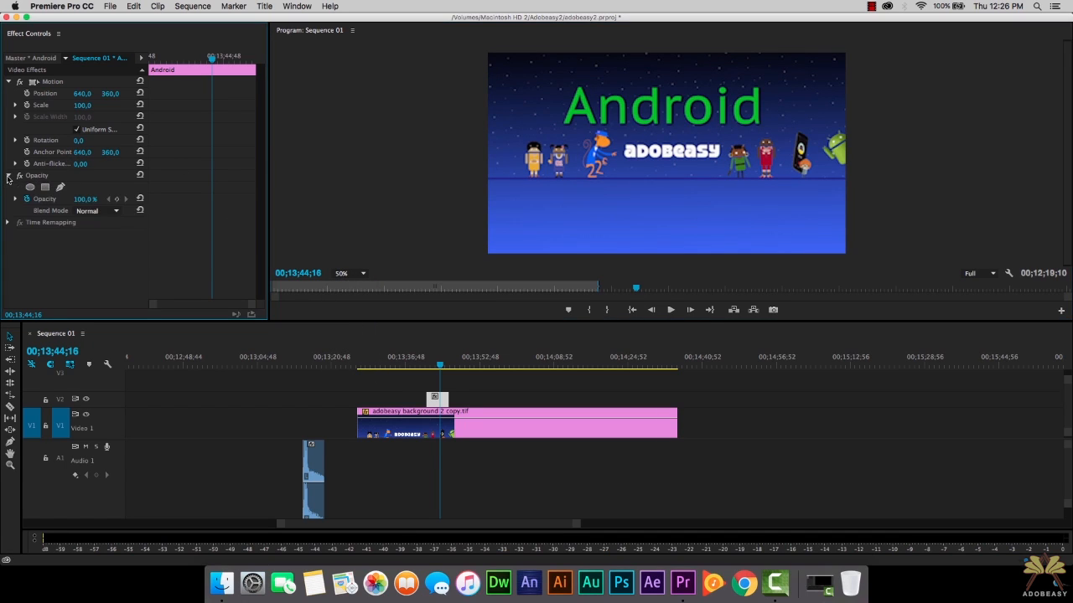
{"action": "left_click", "coordinate": [427, 367]}
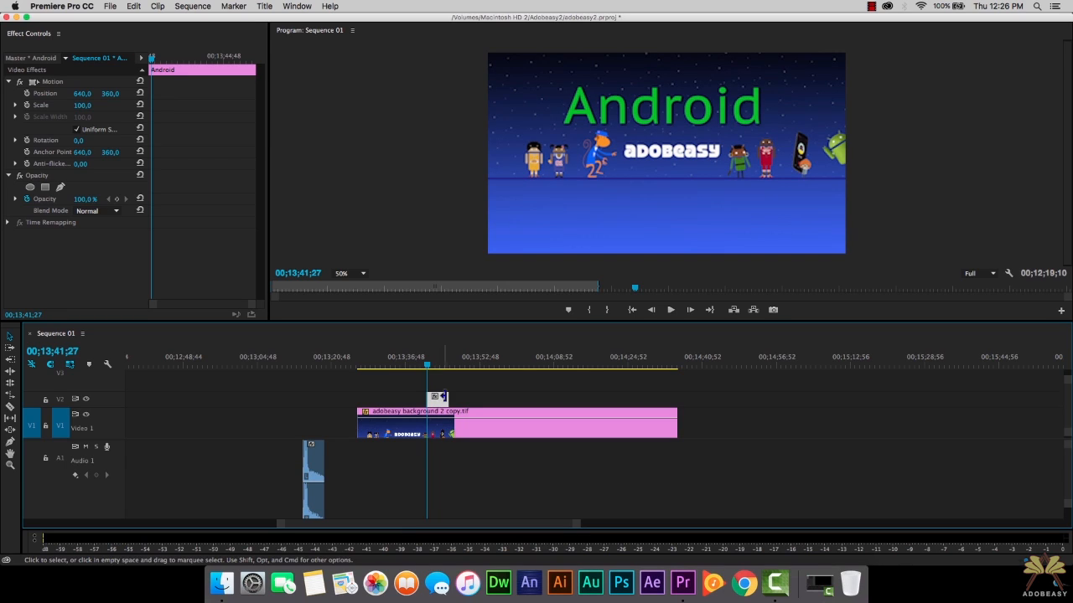
{"action": "left_click", "coordinate": [428, 366]}
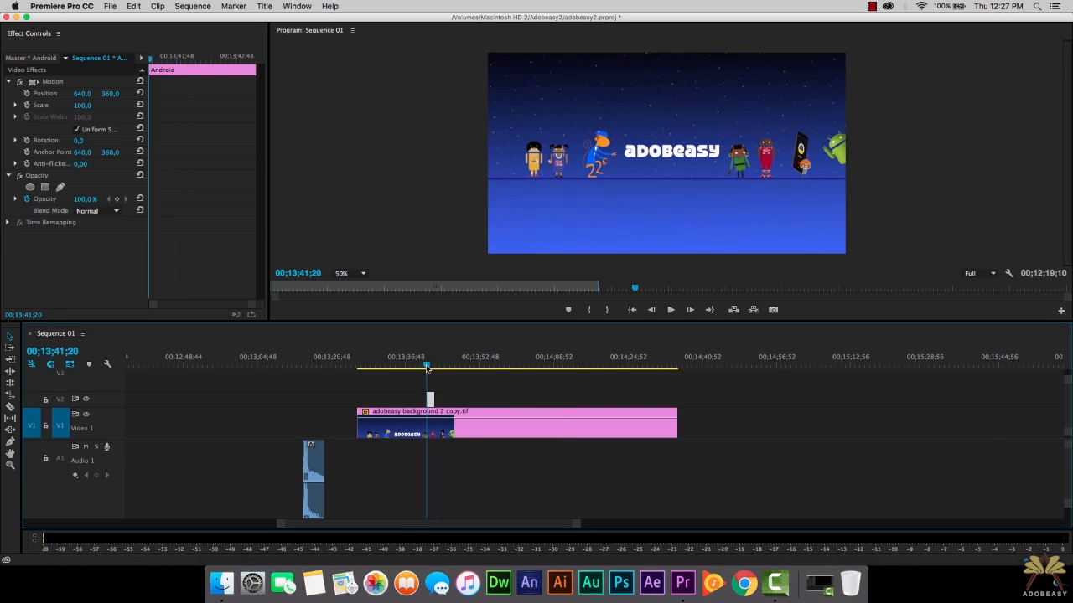
{"action": "mouse_move", "coordinate": [117, 205]}
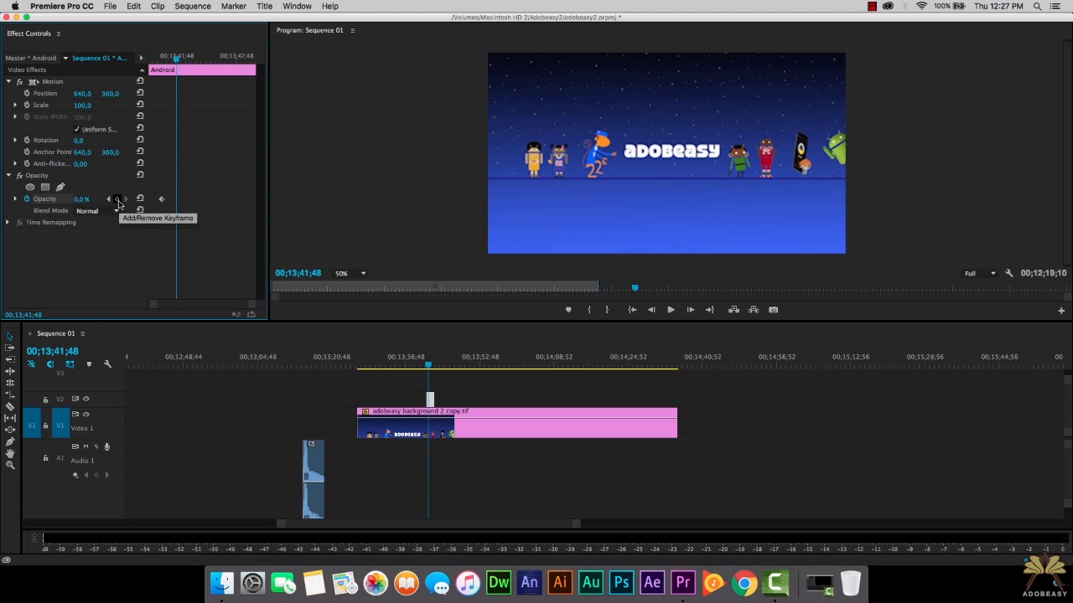
{"action": "left_click", "coordinate": [118, 199]}
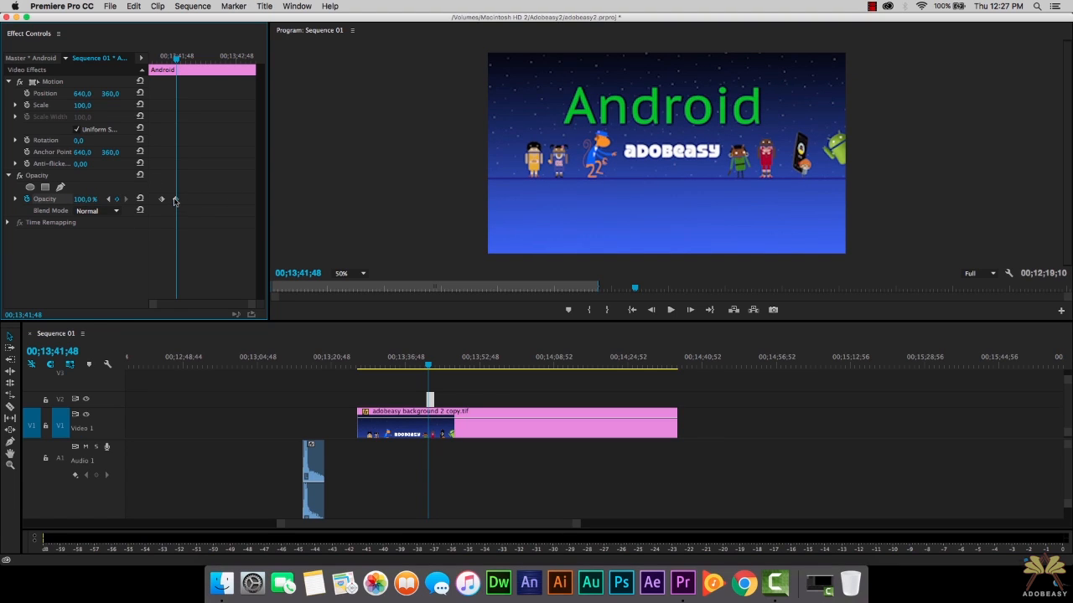
{"action": "left_click_drag", "start_coordinate": [174, 199], "coordinate": [220, 201]}
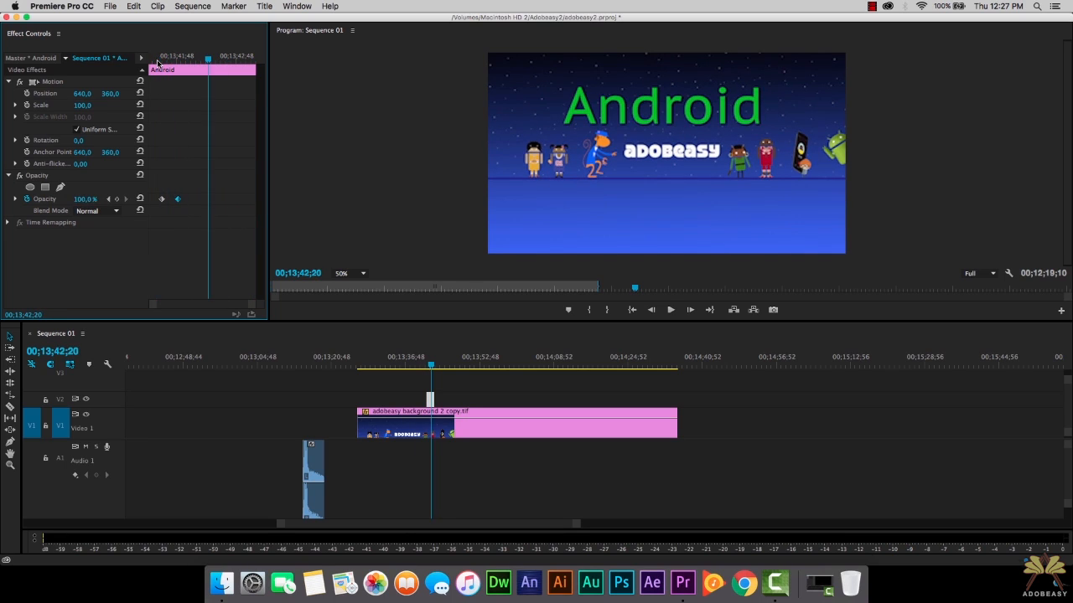
Align Sound Effects.mp4 on Audio 1 to start with the Android title
{"action": "left_click", "coordinate": [314, 366]}
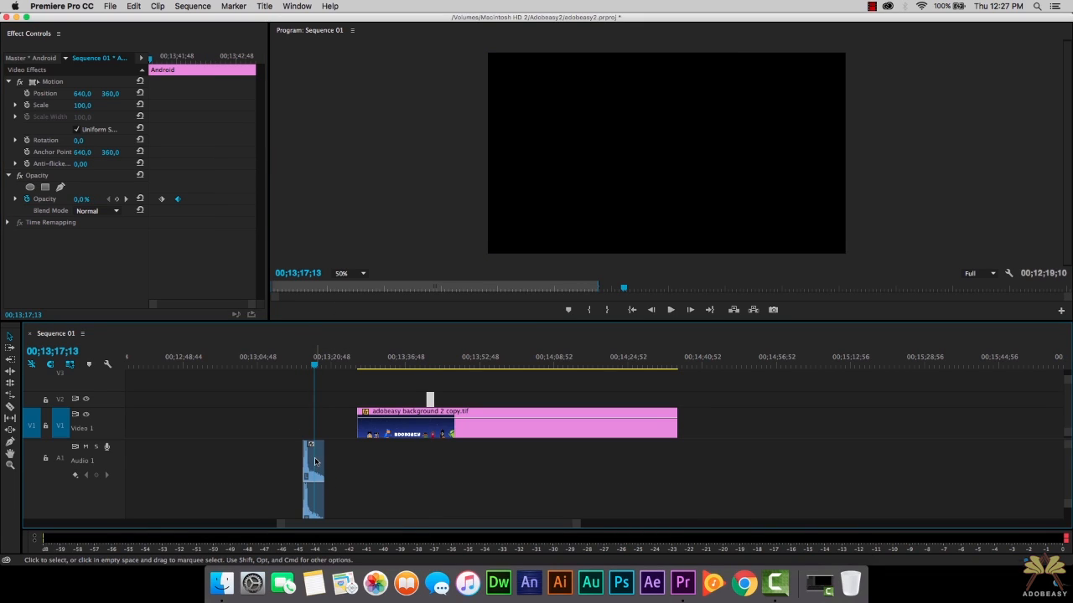
{"action": "mouse_move", "coordinate": [314, 461]}
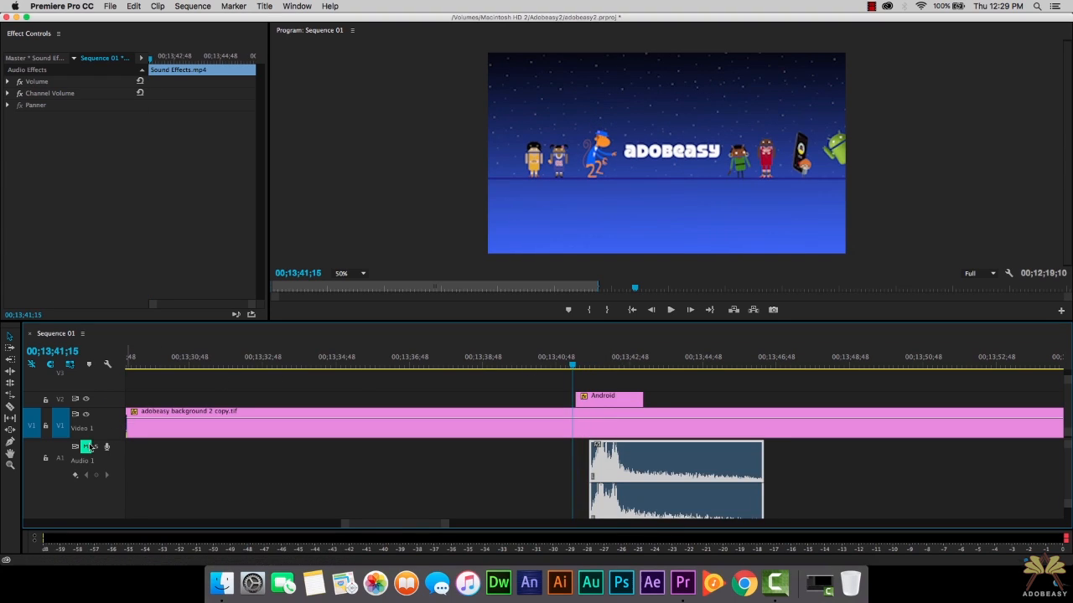
{"action": "left_click", "coordinate": [670, 309]}
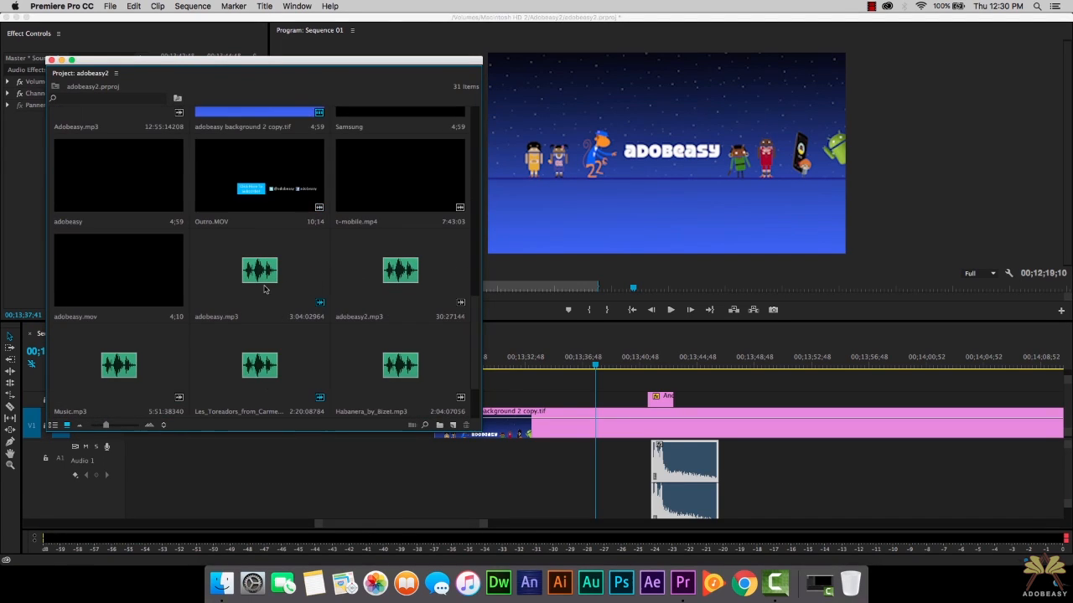
Place adobeasy.mov on V2 before the Android title, scrub it and select it
{"action": "scroll", "scroll_direction": "up", "scroll_amount": 3}
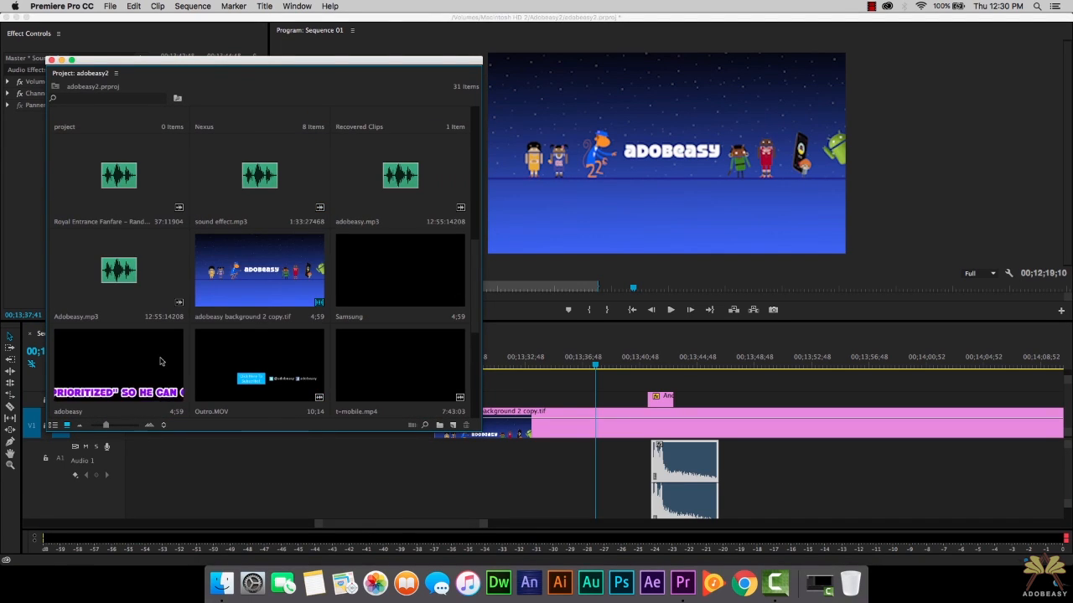
{"action": "scroll", "scroll_direction": "down", "scroll_amount": 3}
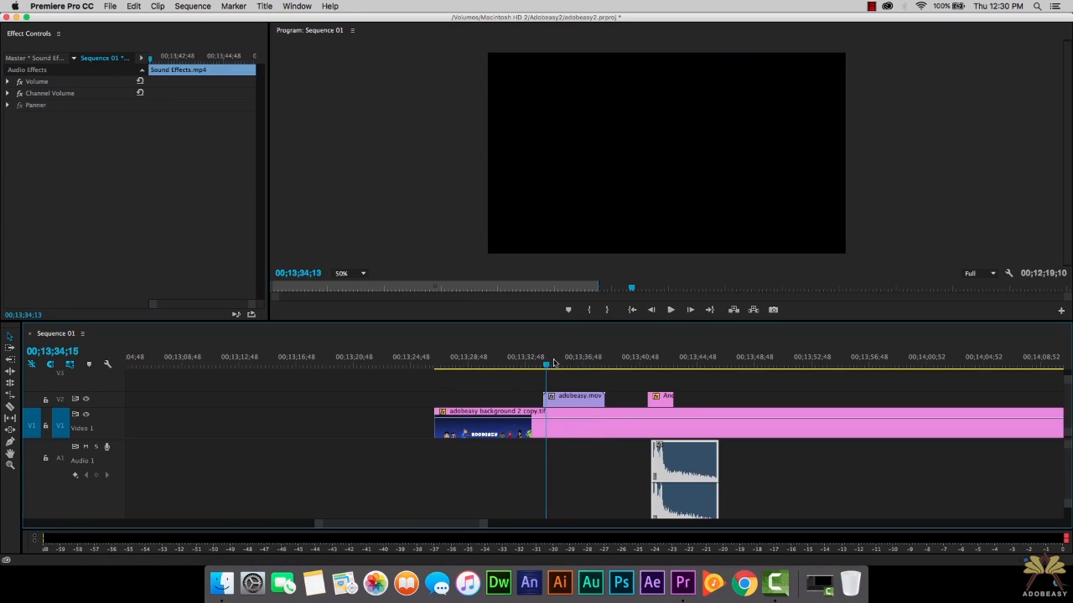
{"action": "left_click", "coordinate": [574, 362]}
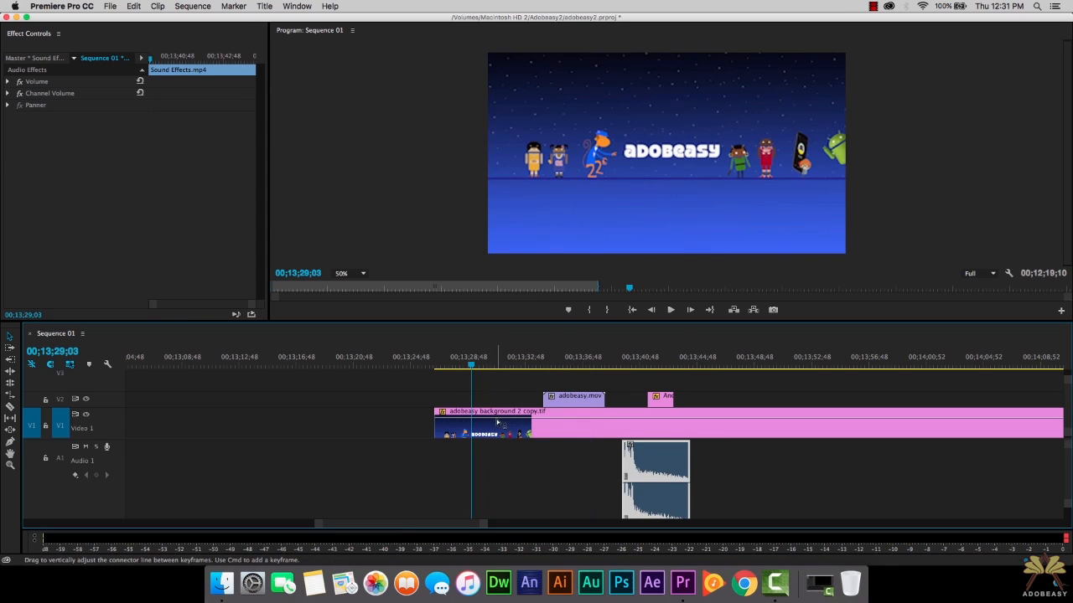
{"action": "mouse_move", "coordinate": [502, 423]}
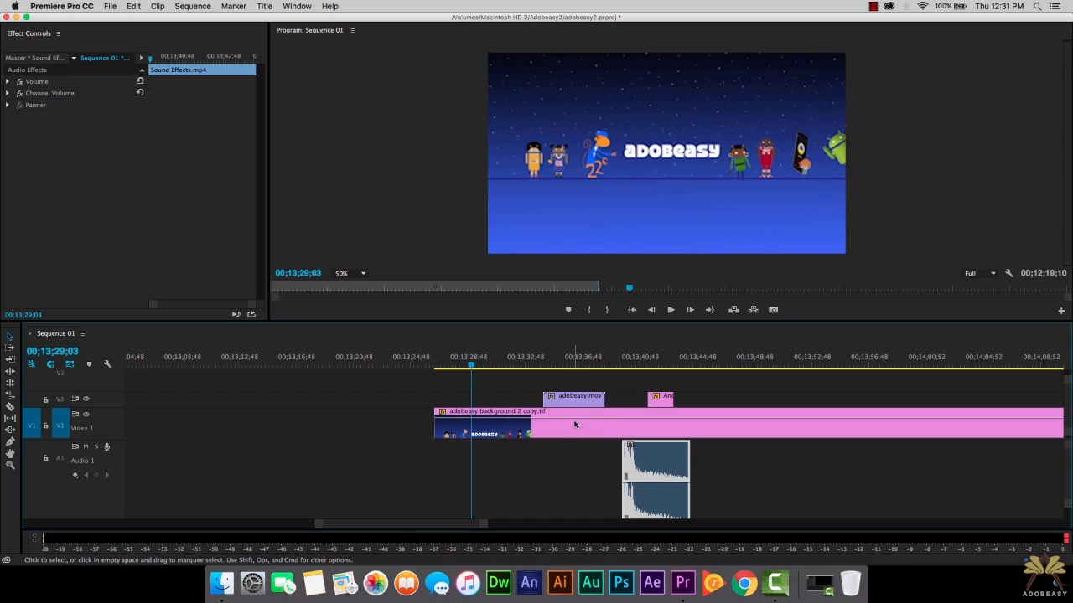
{"action": "left_click", "coordinate": [568, 357]}
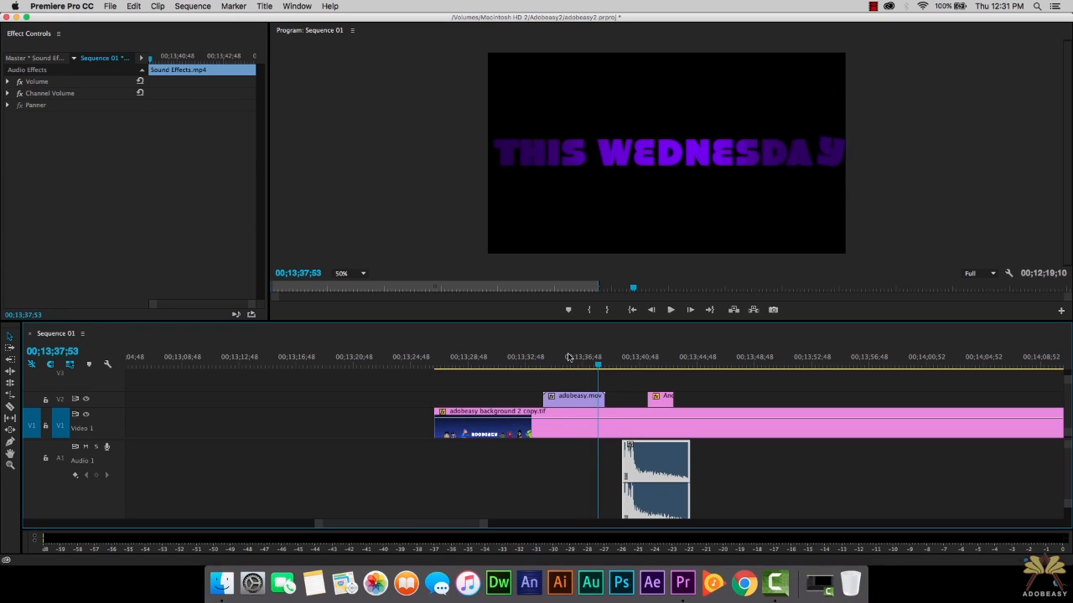
{"action": "left_click", "coordinate": [574, 397]}
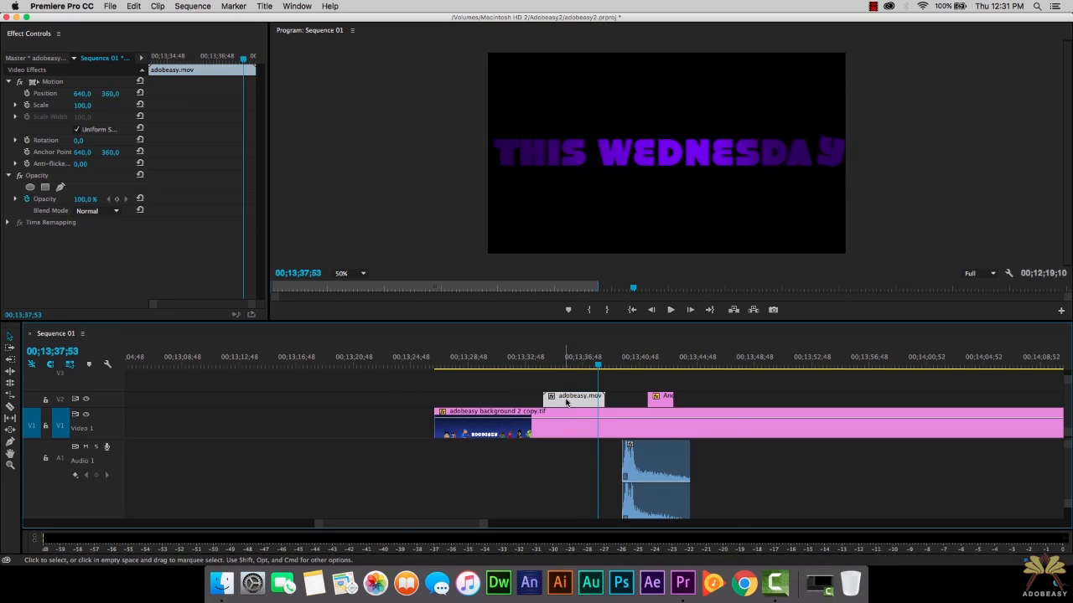
Set the adobeasy.mov clip's Speed/Duration to 200%
{"action": "right_click", "coordinate": [566, 403]}
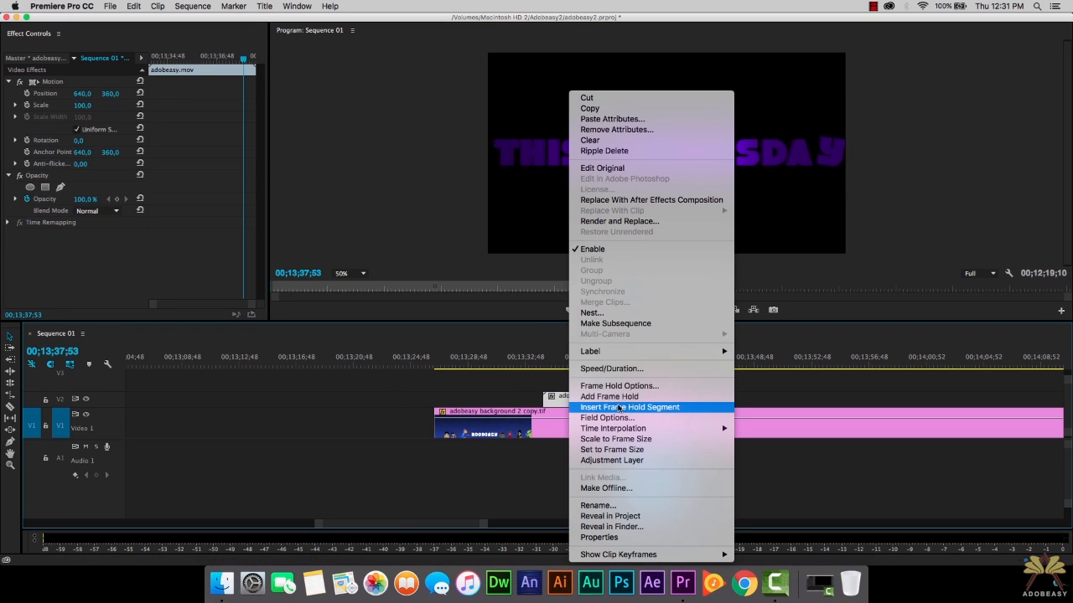
{"action": "left_click", "coordinate": [611, 369]}
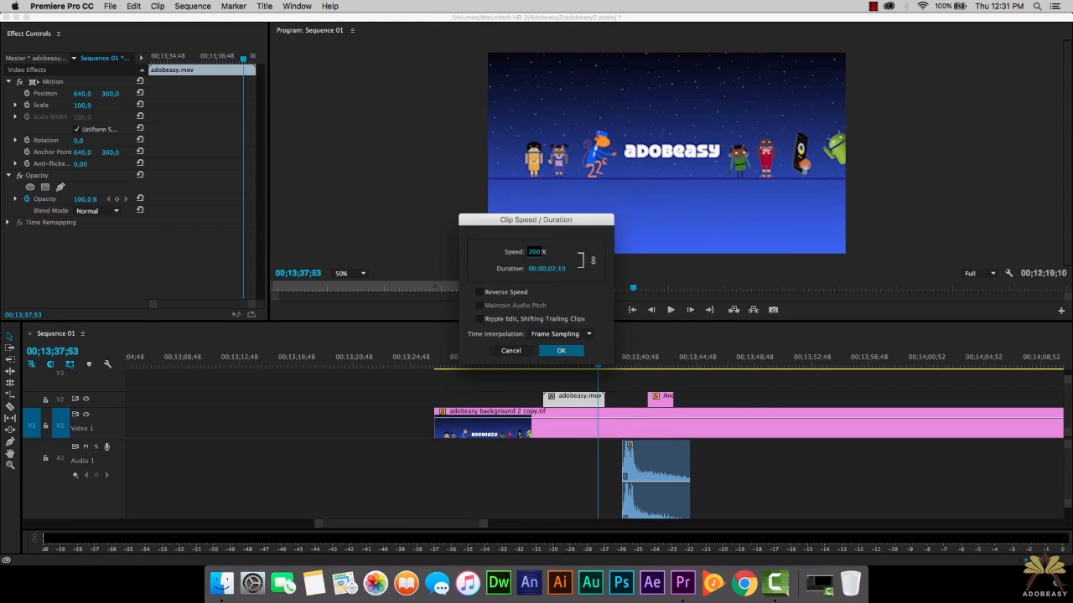
{"action": "left_click", "coordinate": [561, 350]}
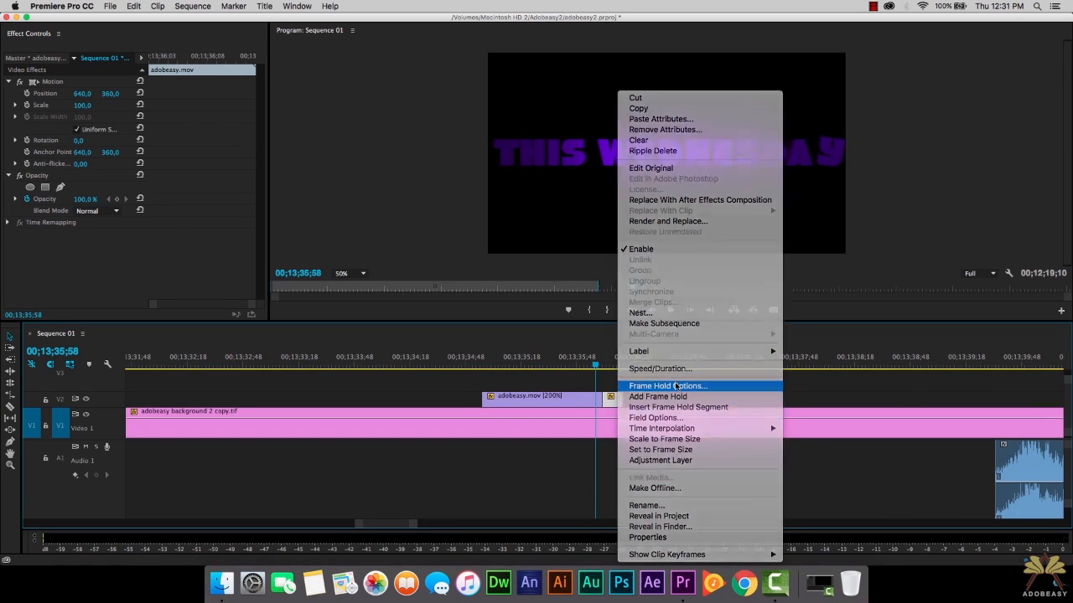
Apply a Frame Hold on the In Point to adobeasy.mov
{"action": "left_click", "coordinate": [666, 385]}
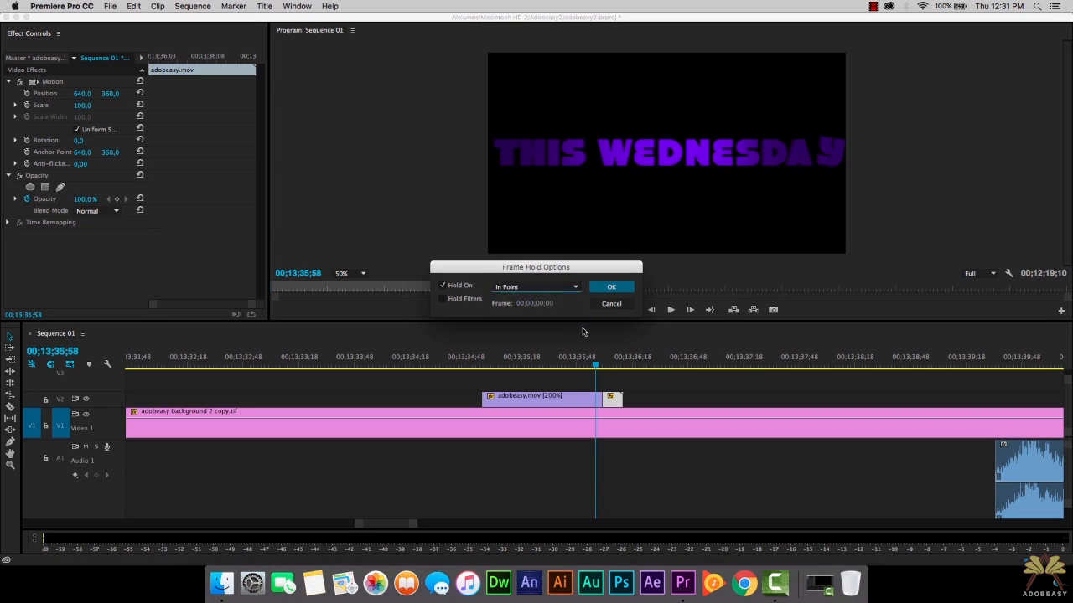
{"action": "left_click", "coordinate": [611, 286]}
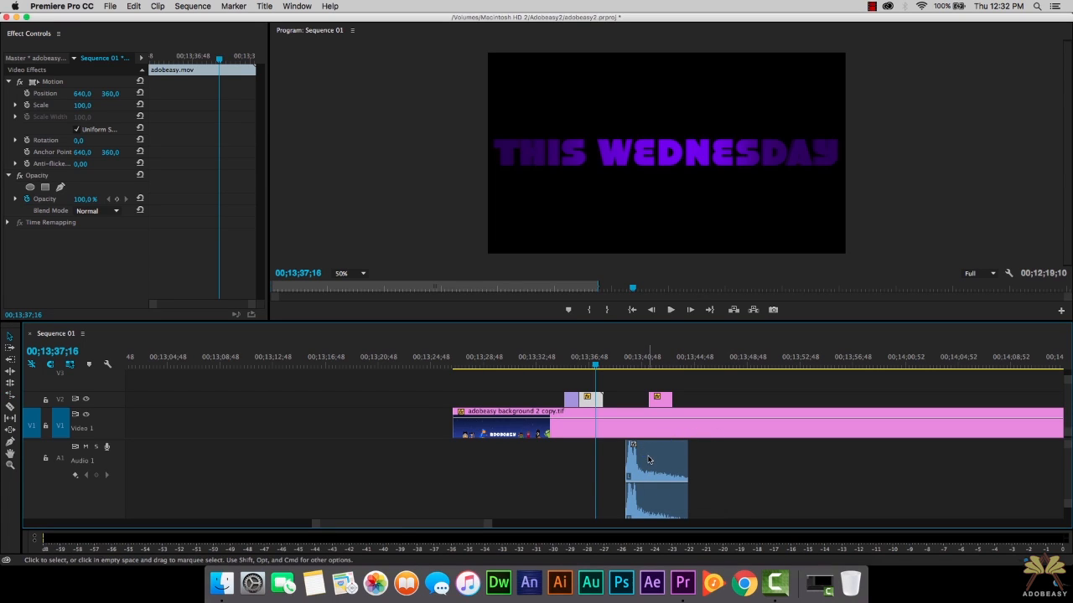
{"action": "left_click_drag", "start_coordinate": [653, 477], "coordinate": [603, 460]}
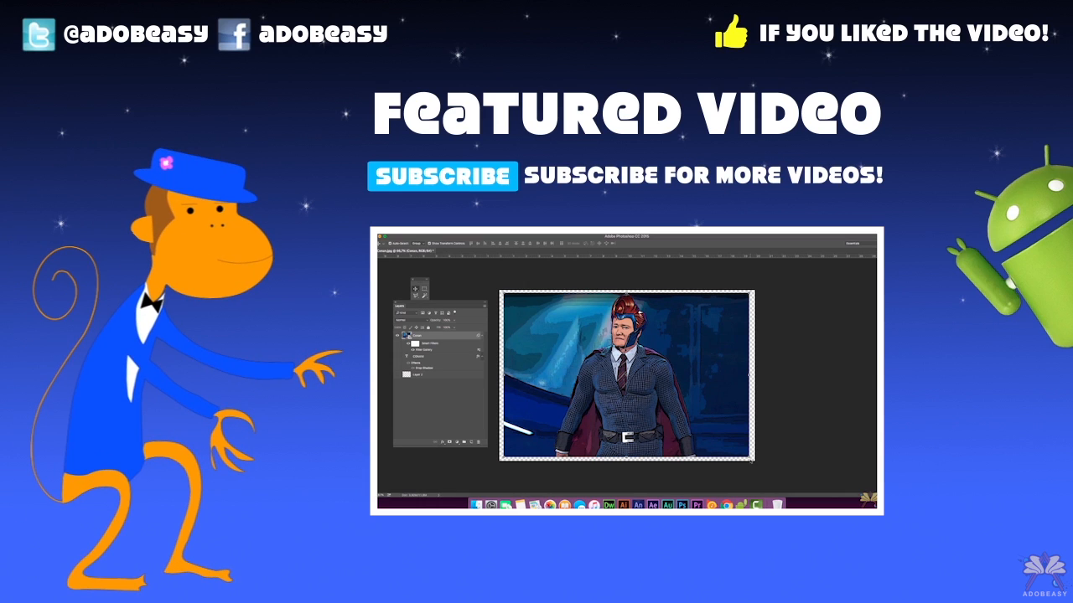
{"action": "right_click", "coordinate": [423, 335]}
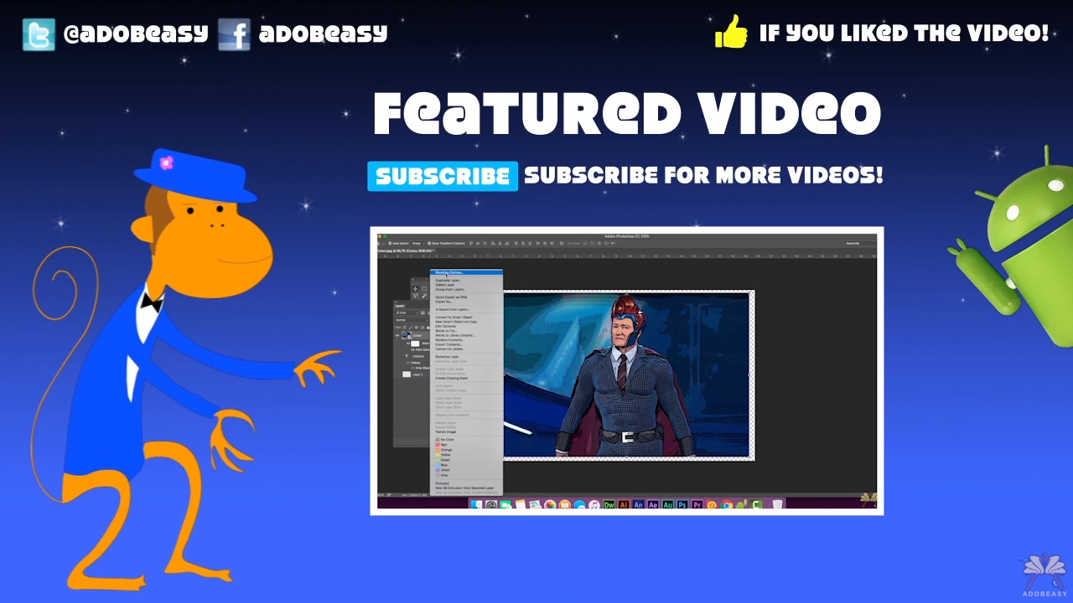